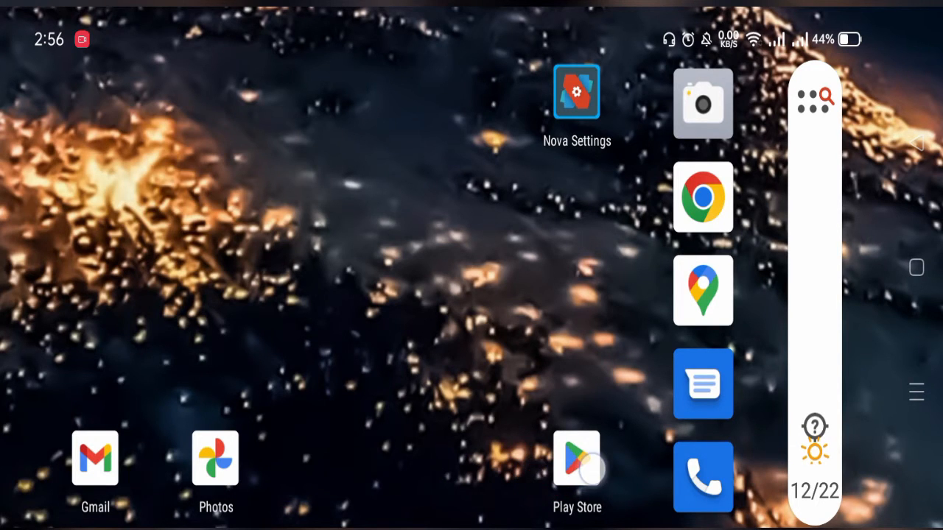
- Launch the Google Play Store from the home screen icon
{"action": "left_click", "coordinate": [578, 465]}
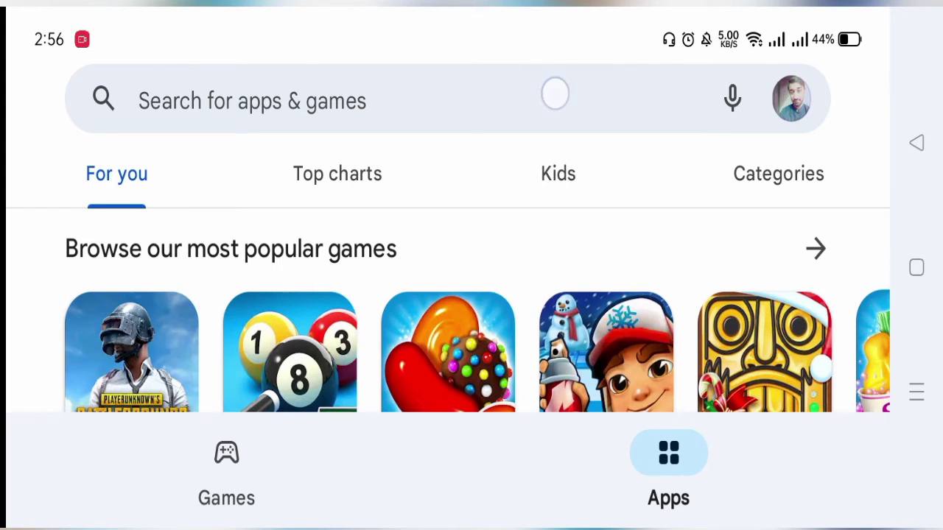
- Search the Play Store for 'pinterest video downloader' and browse the results to the downloader listing
{"action": "left_click", "coordinate": [250, 101]}
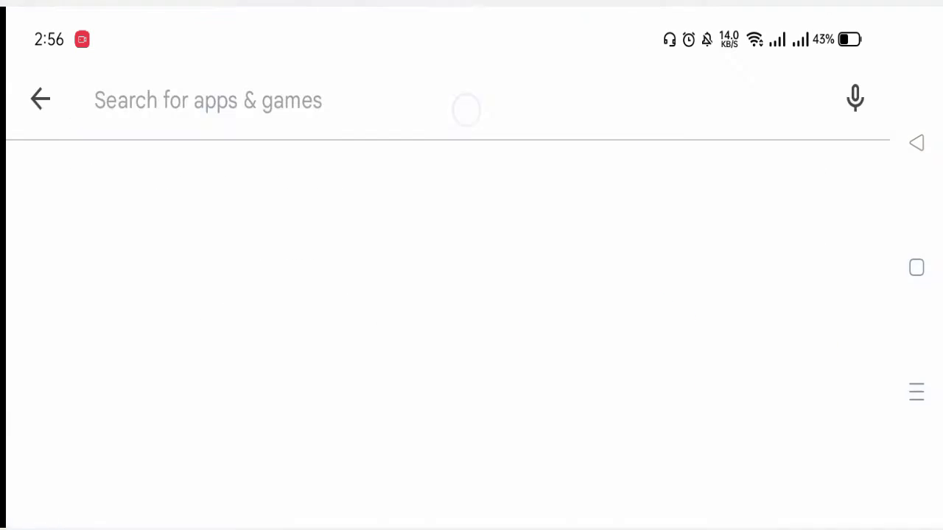
{"action": "type", "text": "Pi"}
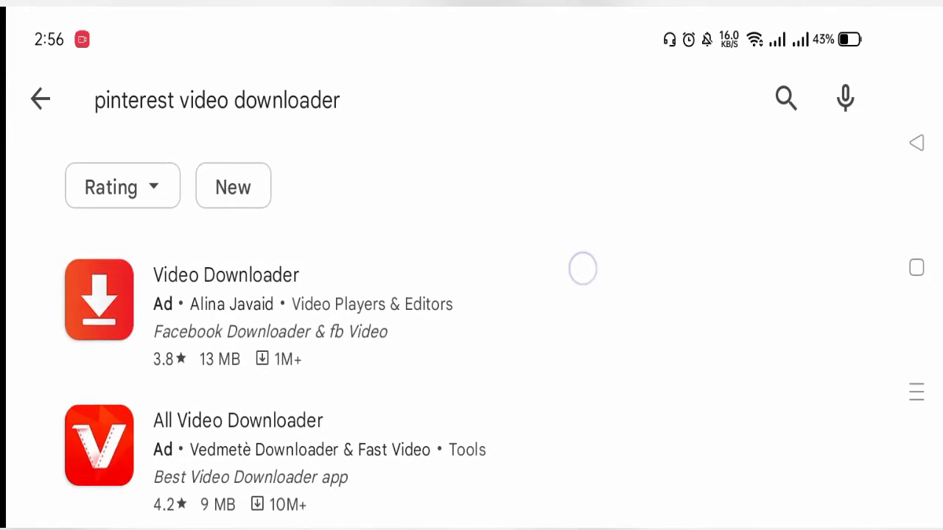
{"action": "scroll", "scroll_direction": "down", "scroll_amount": 3}
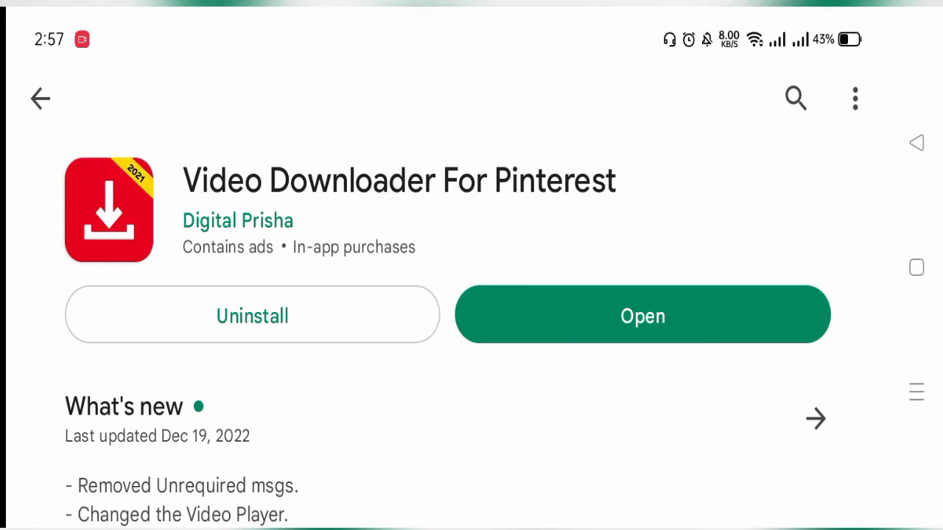
- Open Video Downloader For Pinterest from Play Store and allow access to photos and media
{"action": "left_click", "coordinate": [642, 315]}
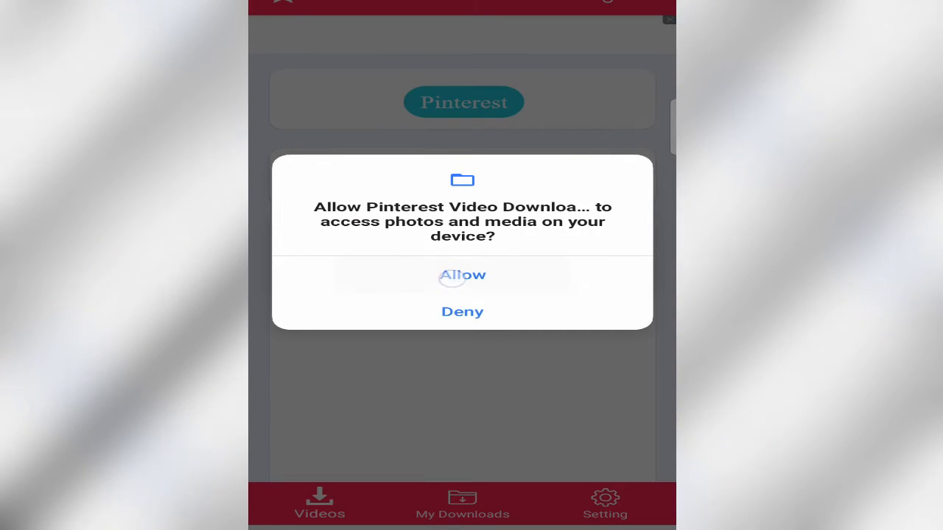
{"action": "left_click", "coordinate": [462, 275]}
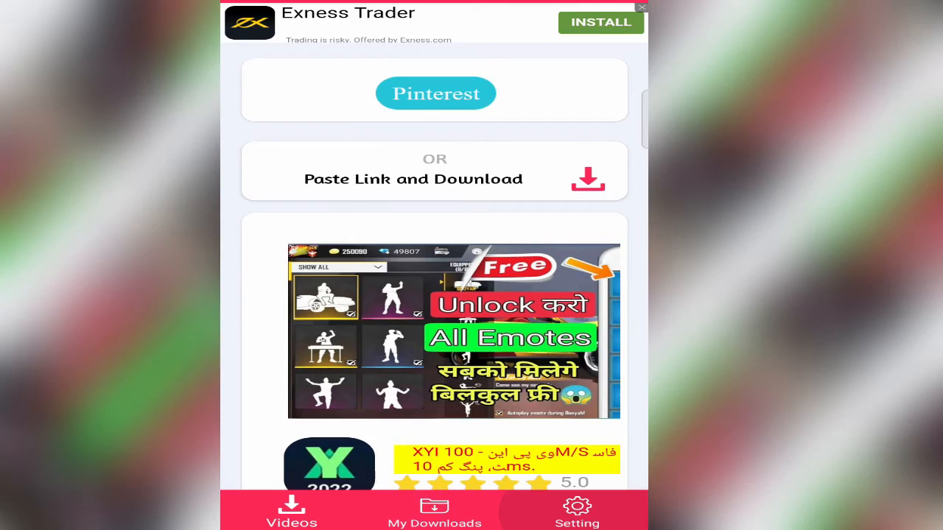
- View My Downloads, find no saved videos, and return to the home screen
{"action": "left_click", "coordinate": [574, 510]}
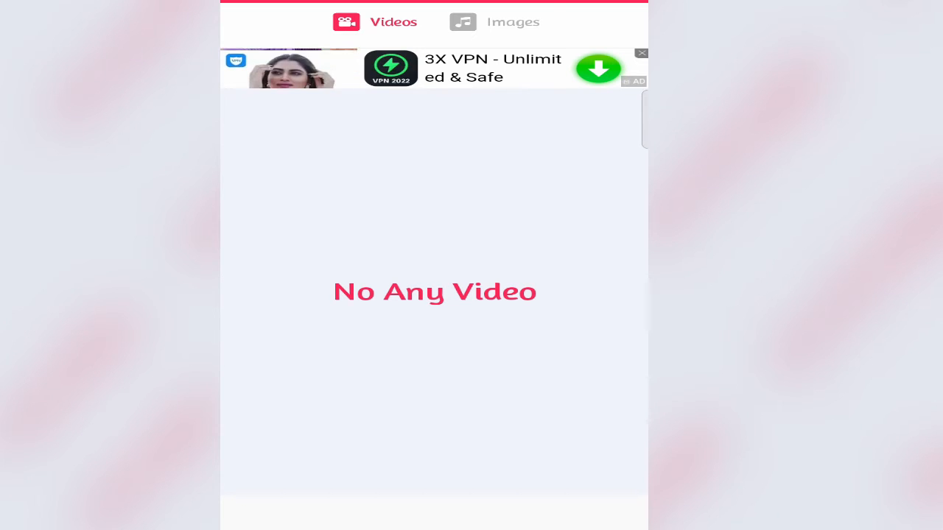
{"action": "left_click", "coordinate": [496, 22]}
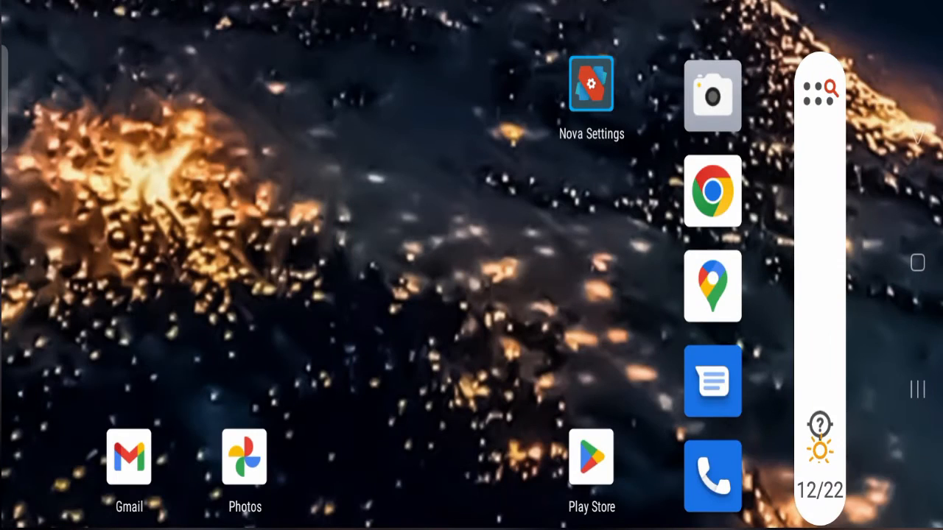
- Open the app drawer and scroll through the apps to launch Pinterest
{"action": "left_click", "coordinate": [819, 90]}
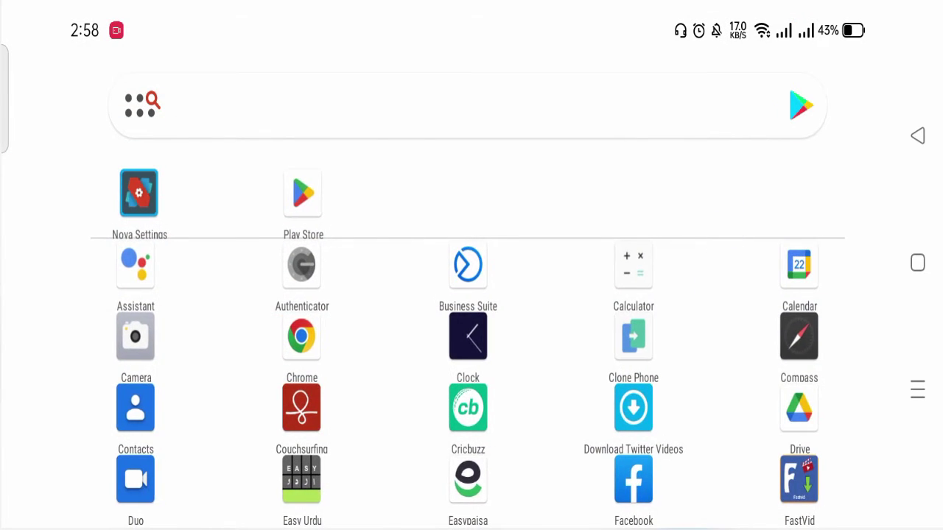
{"action": "scroll", "scroll_direction": "down", "scroll_amount": 3}
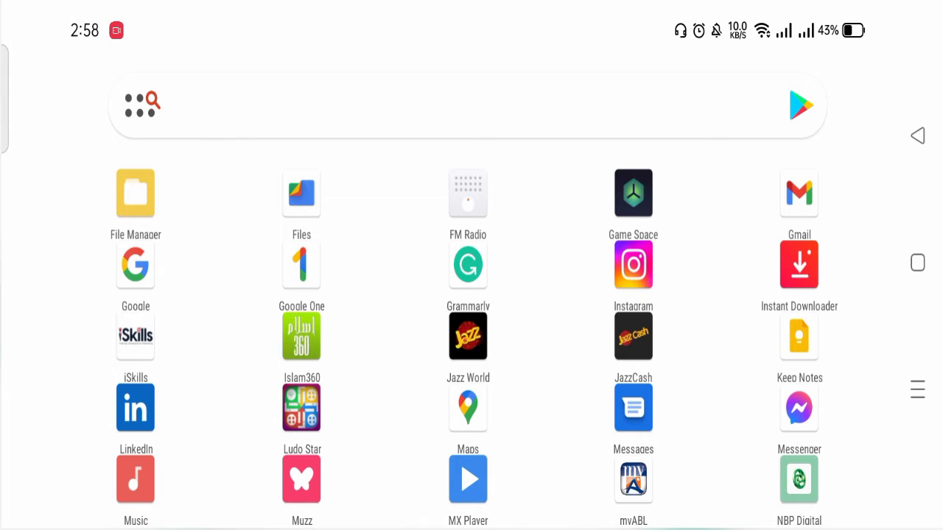
{"action": "scroll", "scroll_direction": "down", "scroll_amount": 3}
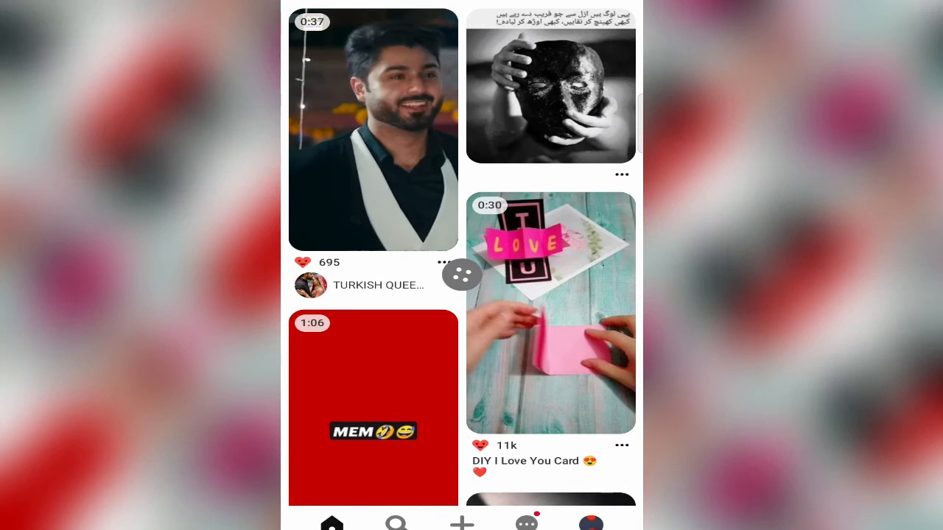
- Scroll the Pinterest home feed and open the push-up chest workout video pin
{"action": "scroll", "scroll_direction": "down", "scroll_amount": 3}
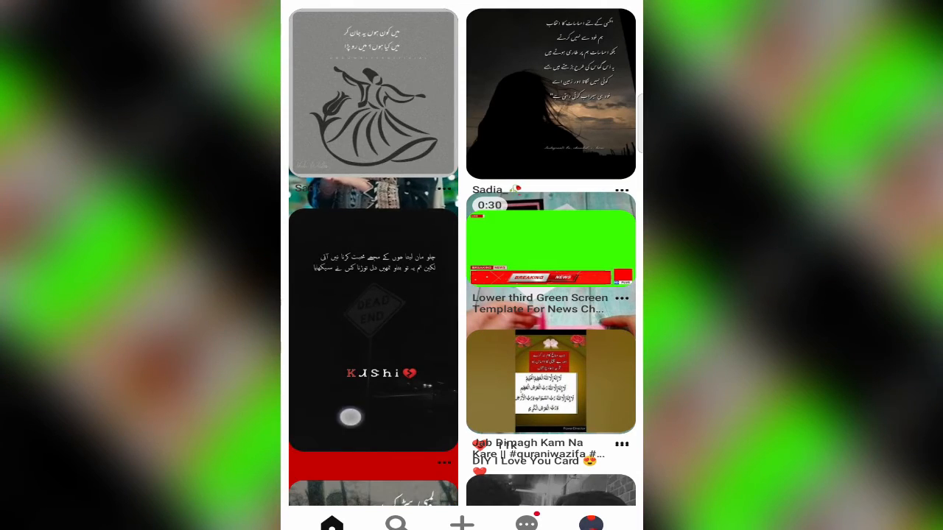
{"action": "scroll", "scroll_direction": "down", "scroll_amount": 3}
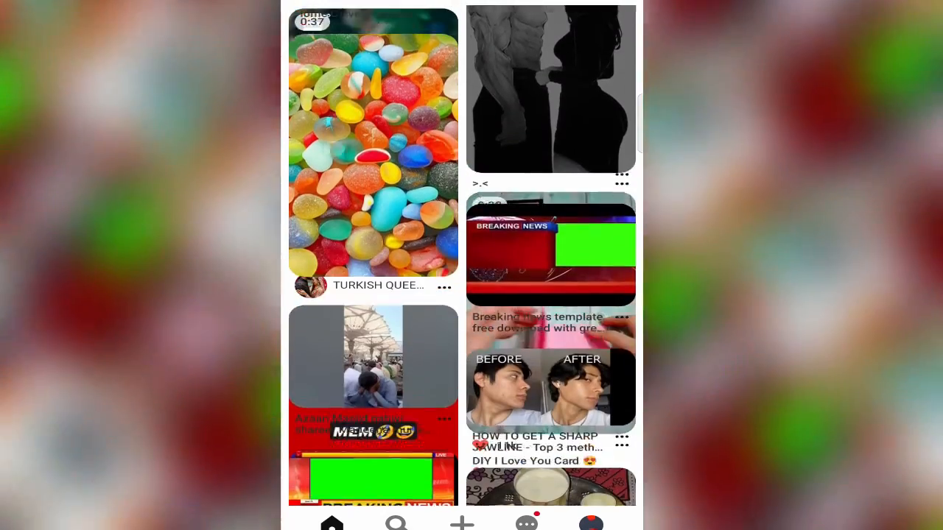
{"action": "scroll", "scroll_direction": "down", "scroll_amount": 3}
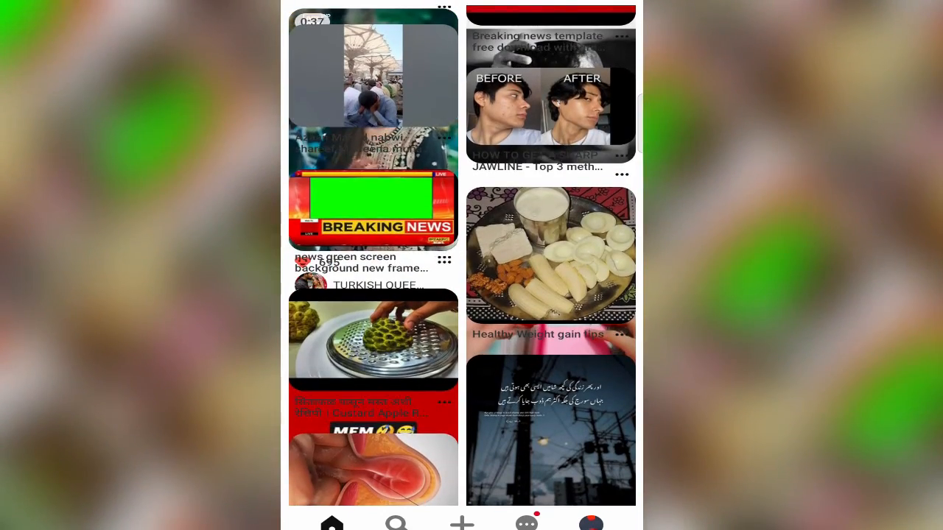
{"action": "scroll", "scroll_direction": "down", "scroll_amount": 3}
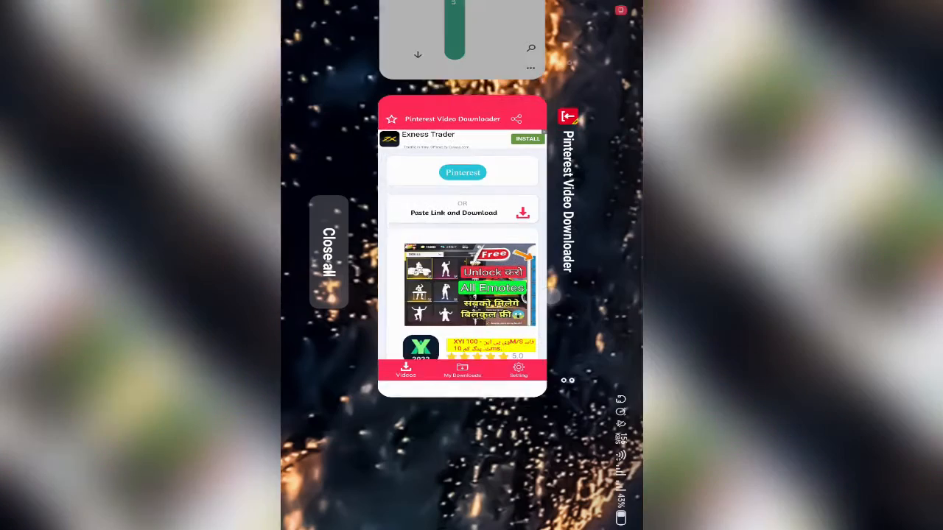
{"action": "left_click", "coordinate": [329, 251]}
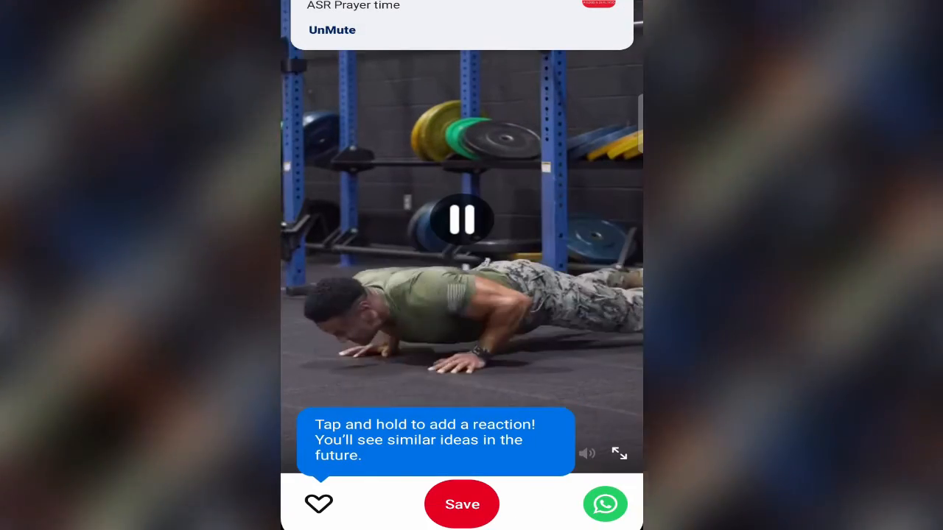
- Open the share sheet for the Bodyweight Chest Builder pin
{"action": "left_click", "coordinate": [462, 219]}
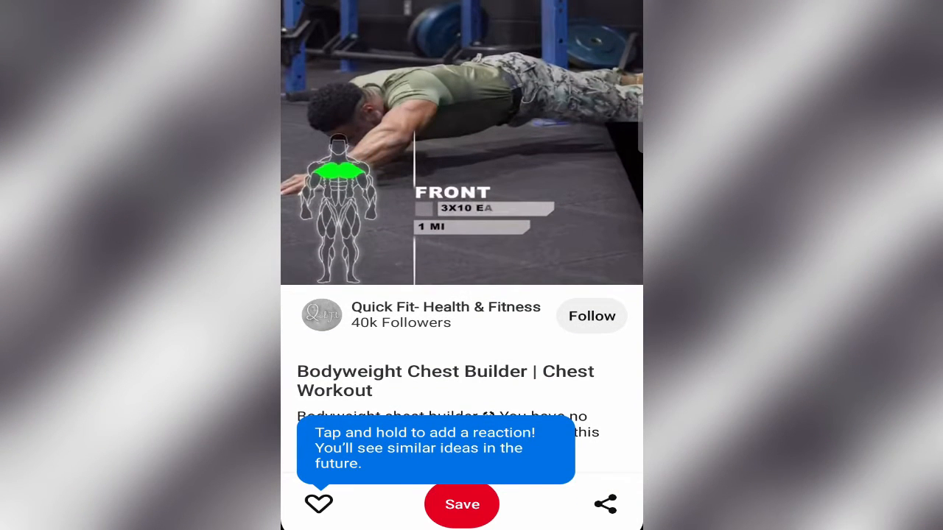
{"action": "left_click", "coordinate": [604, 504]}
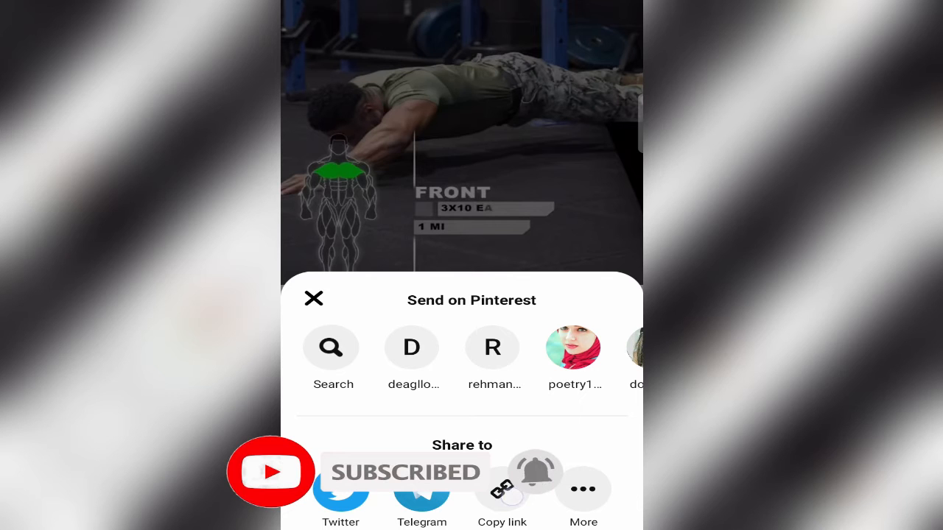
- Copy the pin link, share it to the downloader, and start the download
{"action": "left_click", "coordinate": [502, 490]}
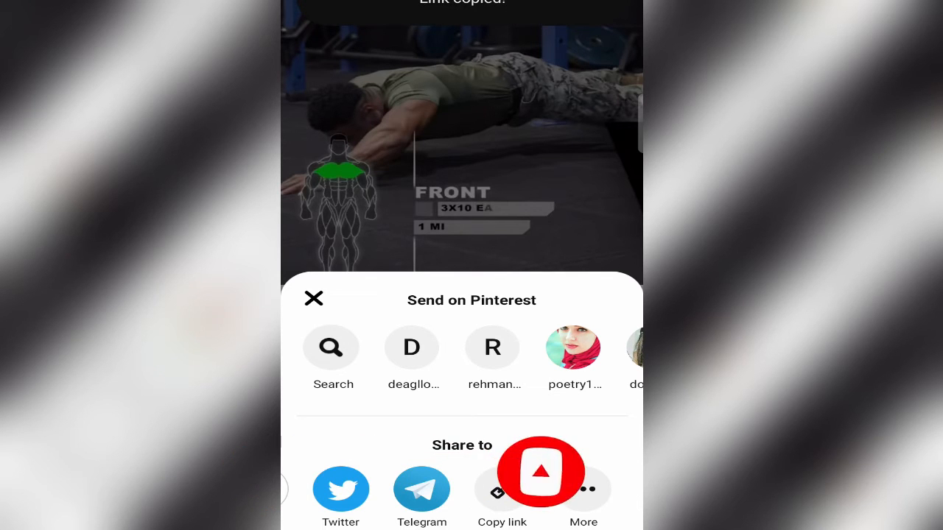
{"action": "left_click", "coordinate": [583, 490]}
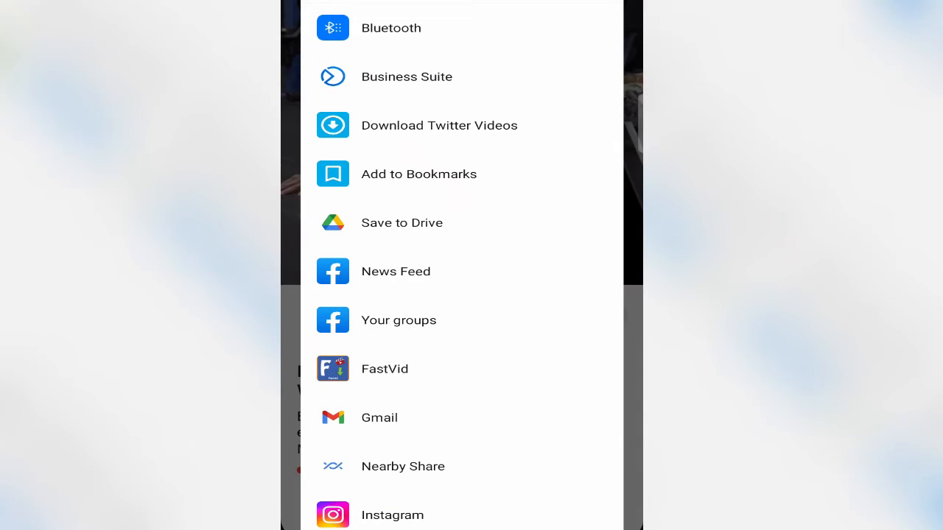
{"action": "scroll", "scroll_direction": "down", "scroll_amount": 3}
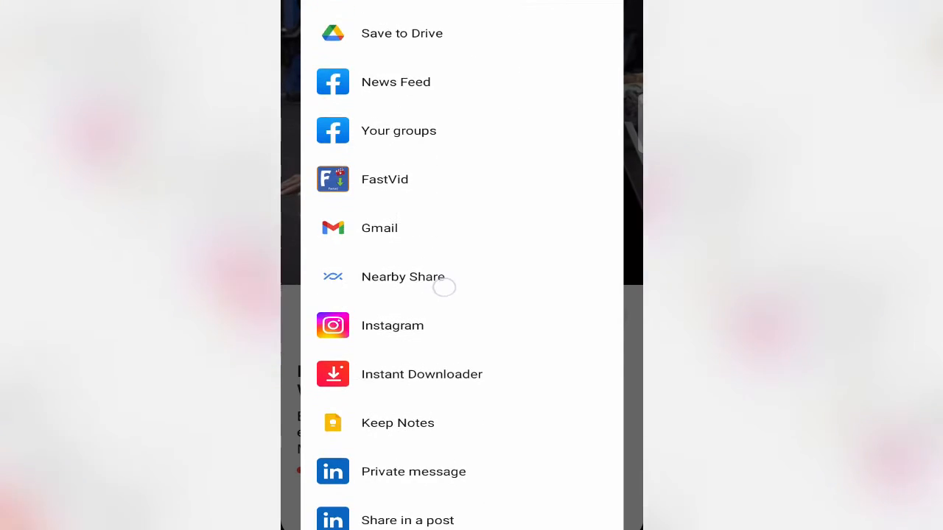
{"action": "scroll", "scroll_direction": "down", "scroll_amount": 3}
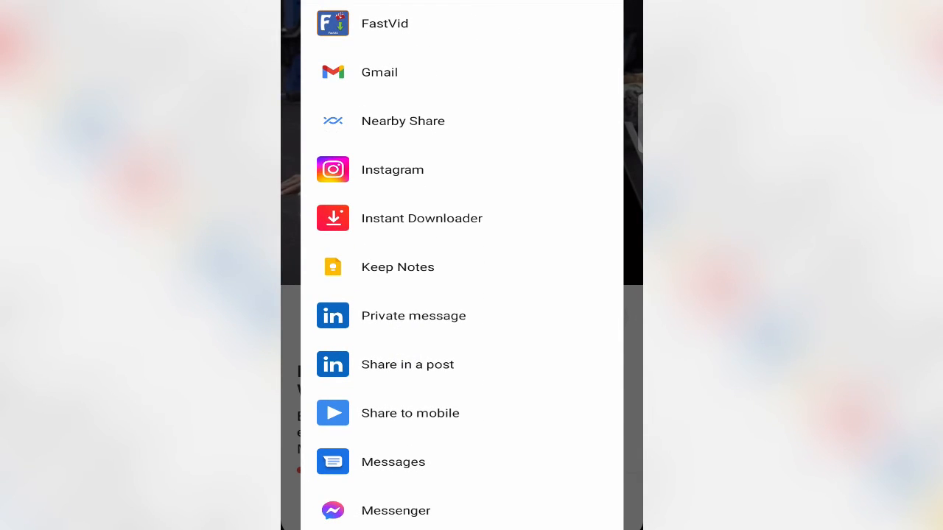
{"action": "scroll", "scroll_direction": "down", "scroll_amount": 3}
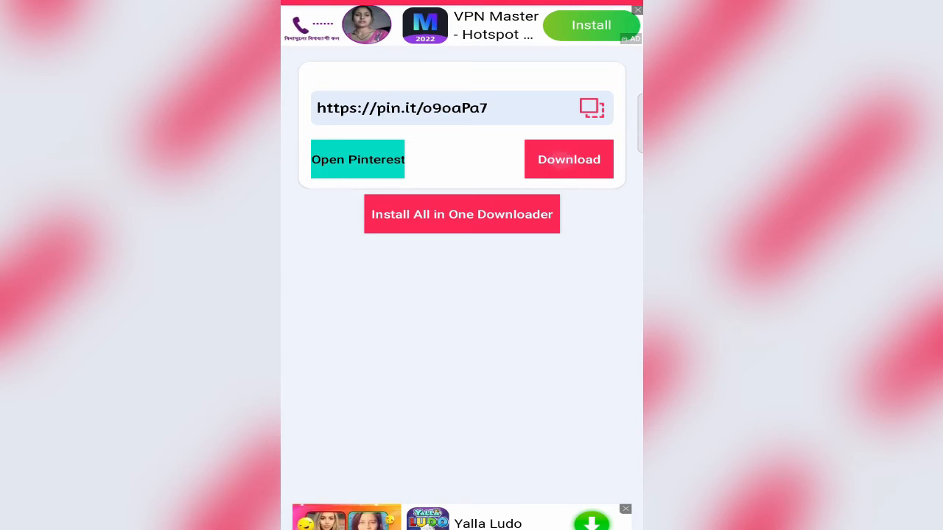
{"action": "left_click", "coordinate": [568, 159]}
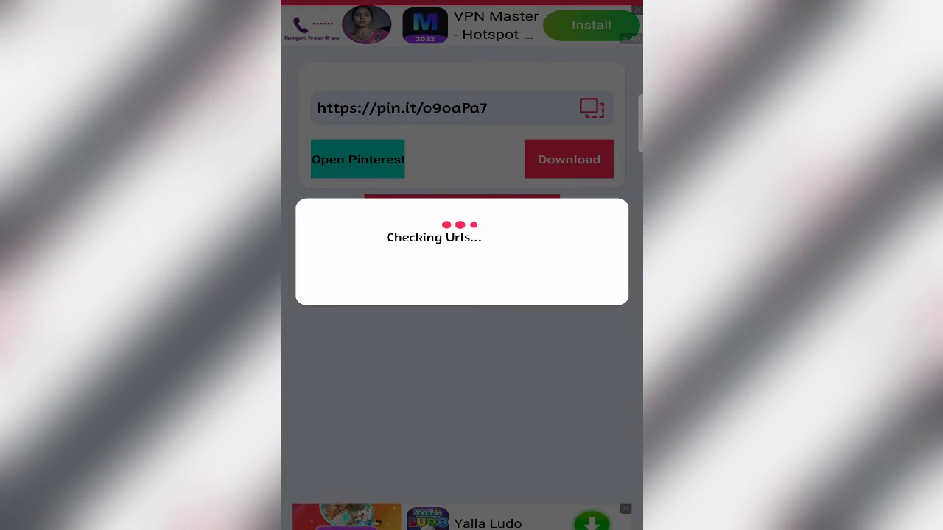